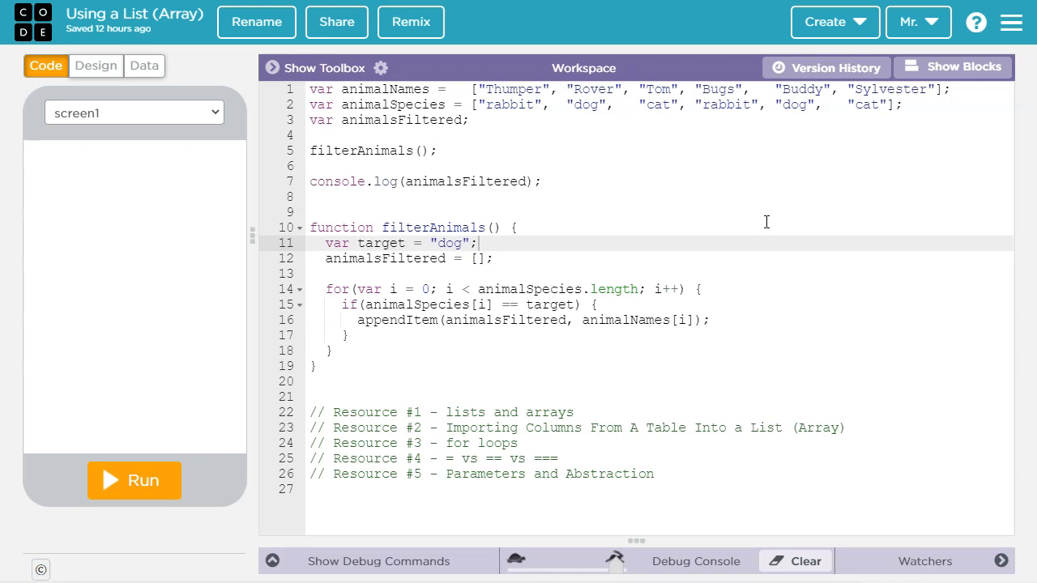
mouse_move(710, 196)
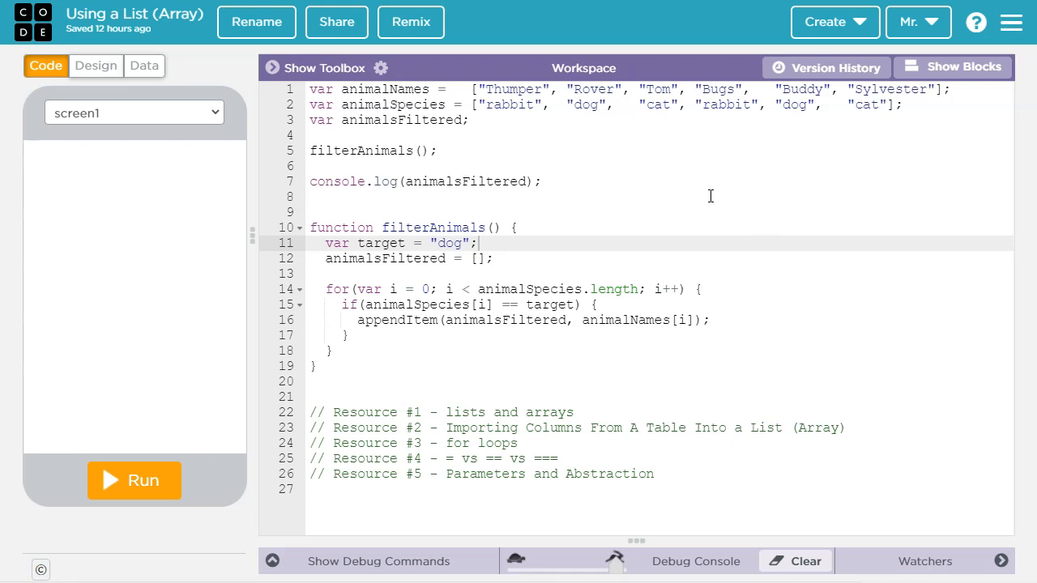
mouse_move(745, 192)
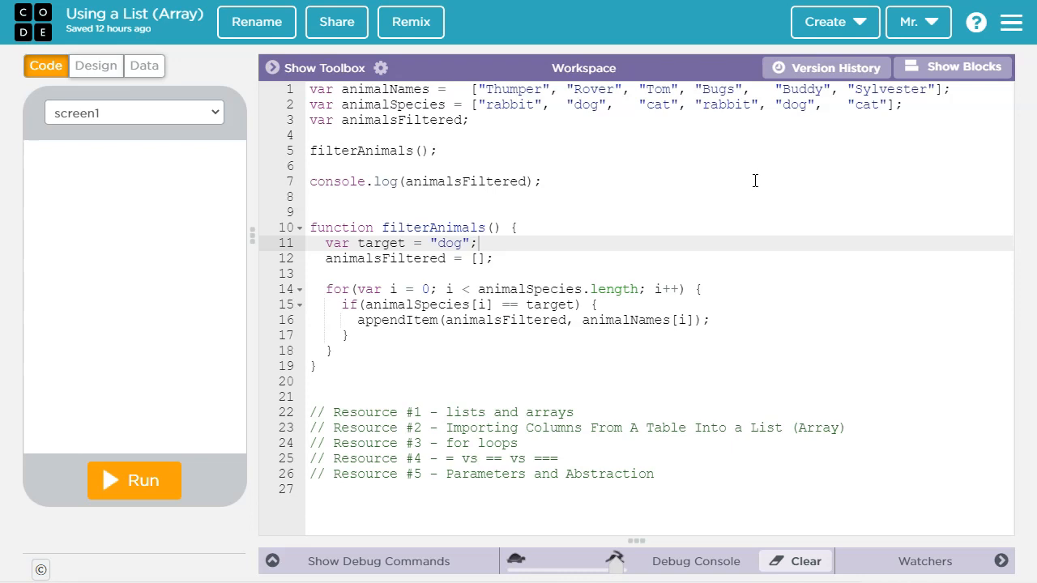
mouse_move(753, 176)
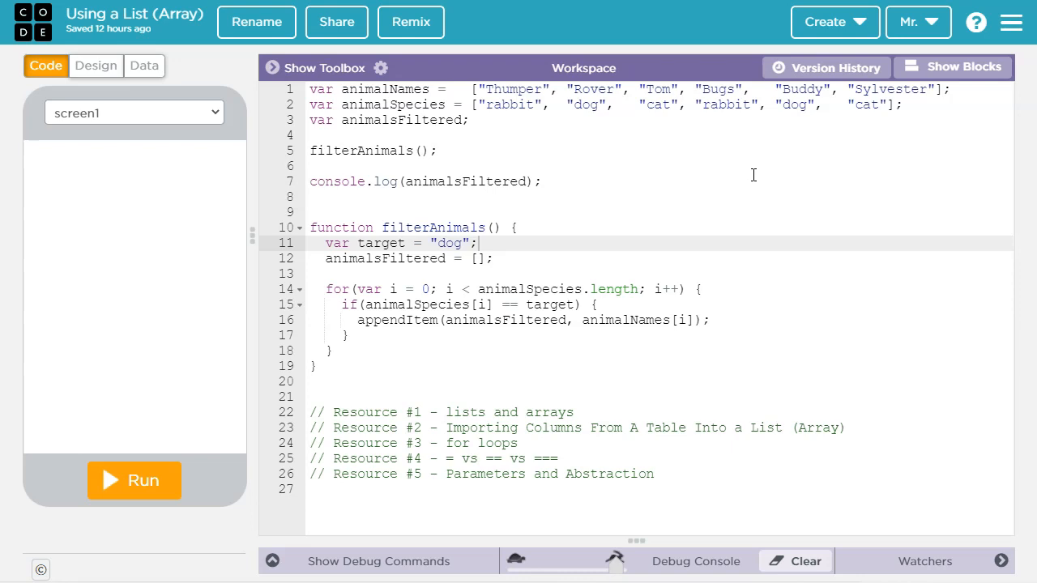
mouse_move(754, 172)
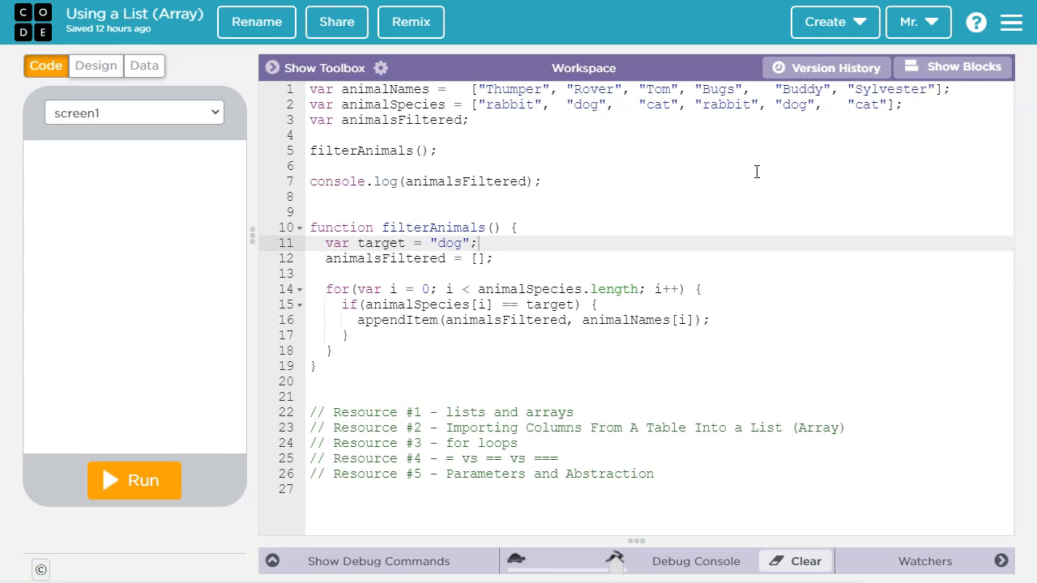
mouse_move(851, 202)
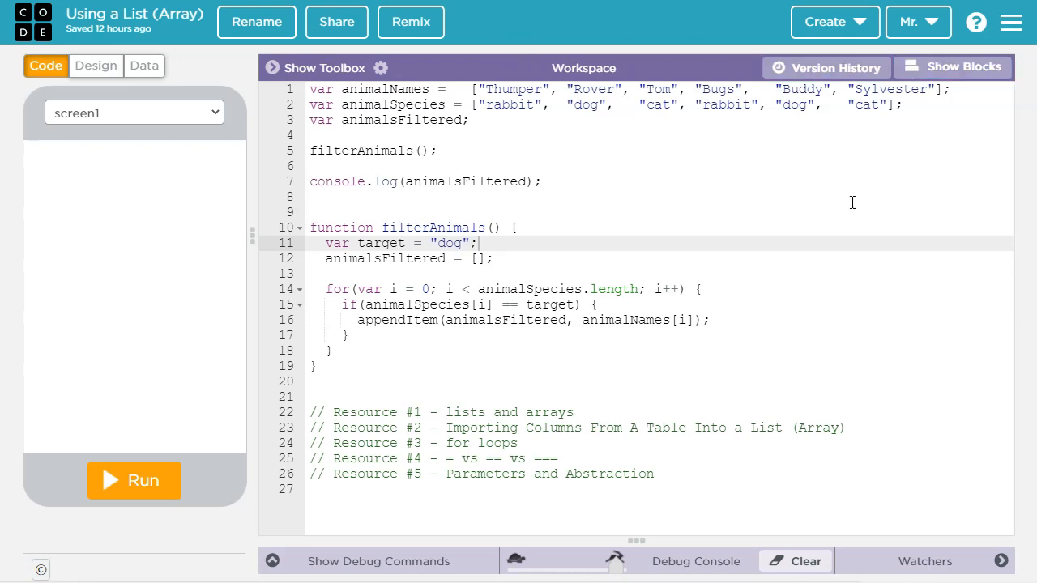
mouse_move(511, 156)
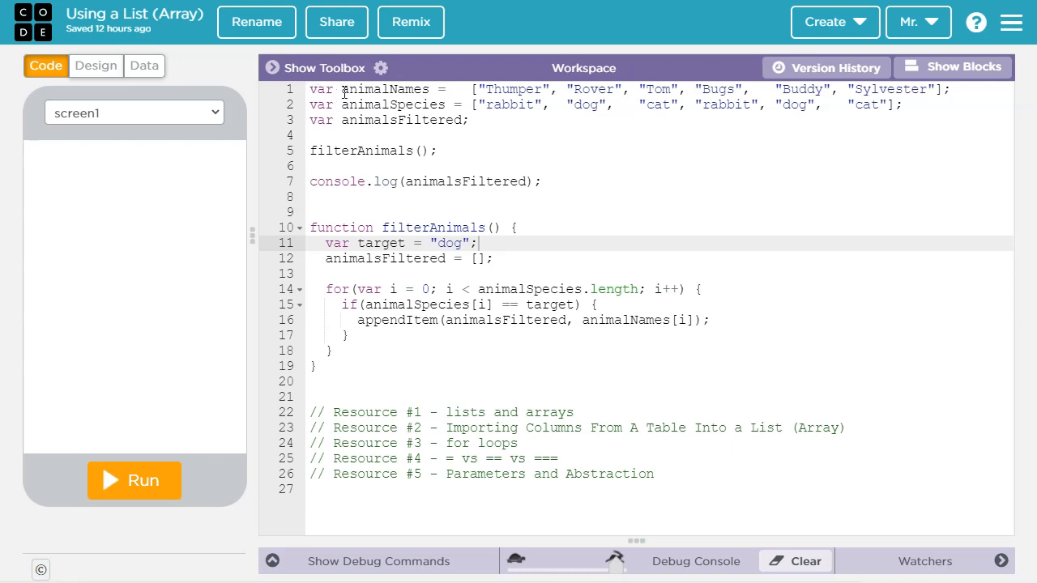
mouse_move(352, 104)
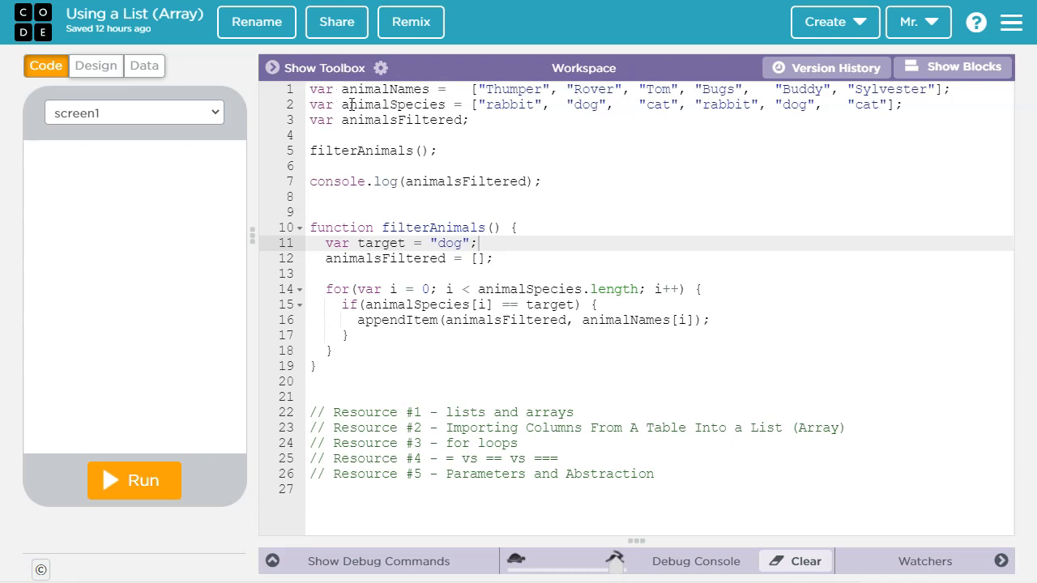
Highlight words in the filter code and type '=' into it.
double_click(391, 105)
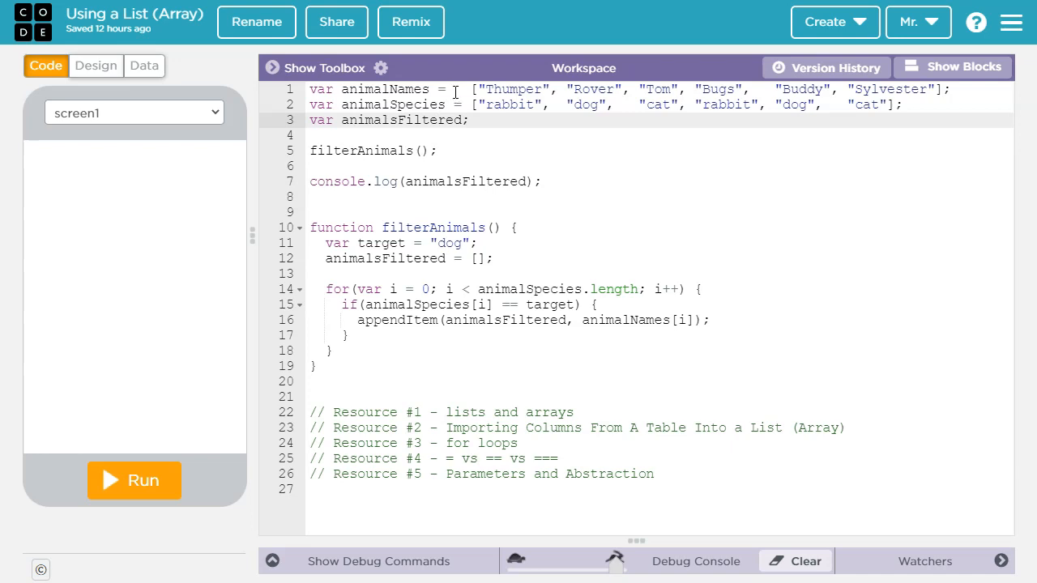
mouse_move(734, 122)
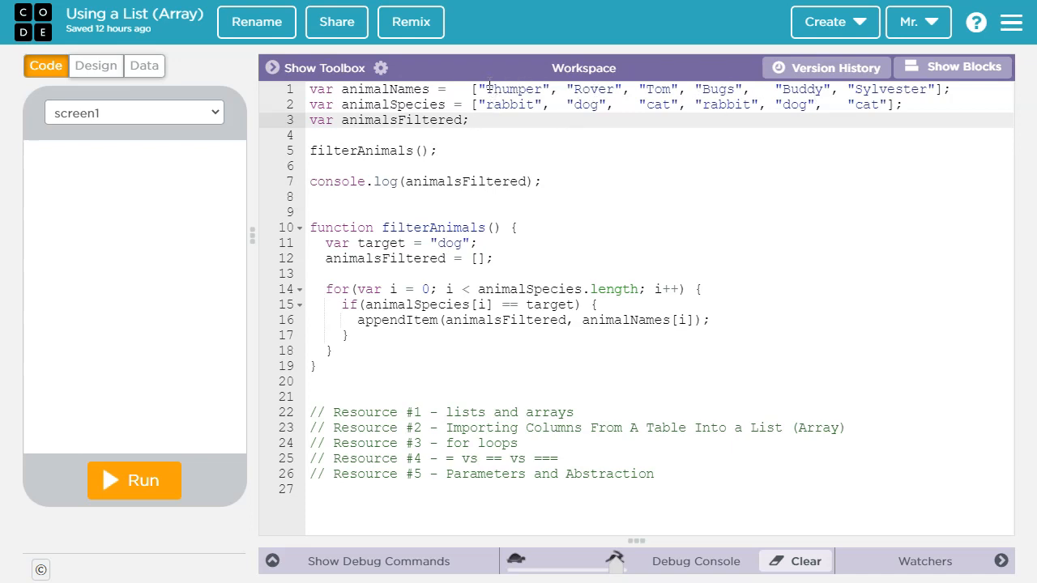
double_click(514, 89)
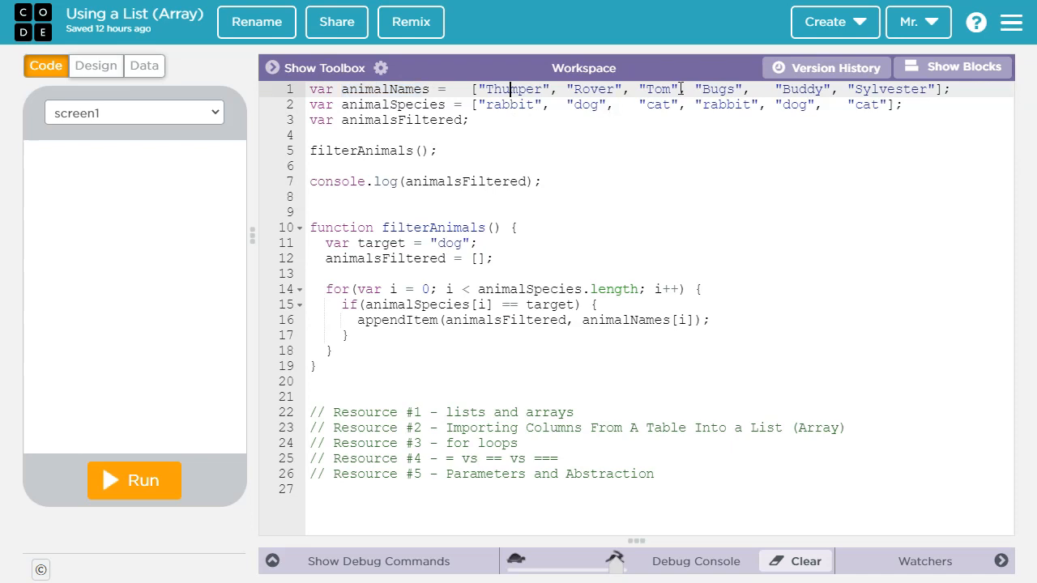
double_click(391, 104)
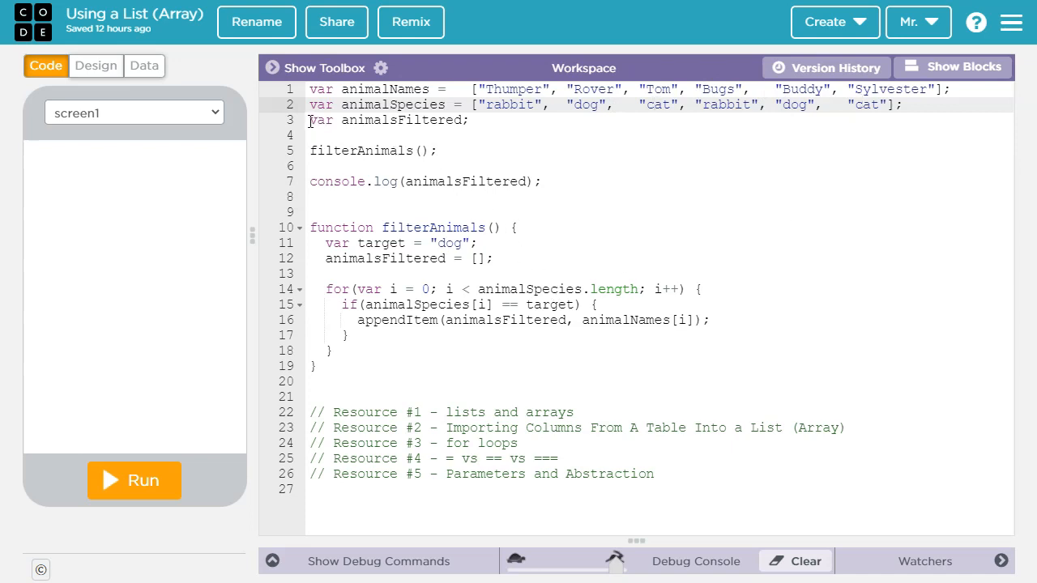
double_click(385, 120)
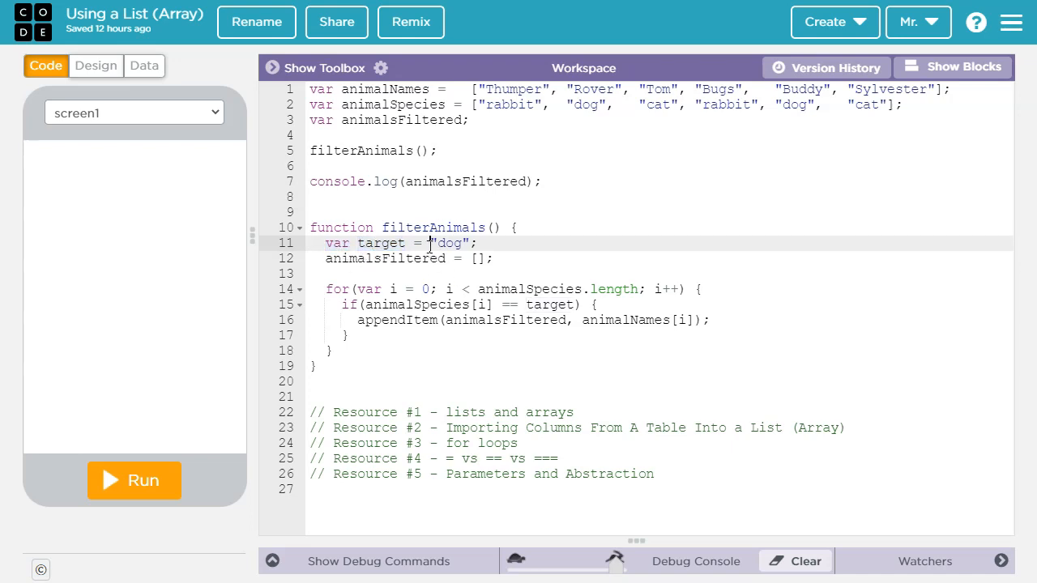
double_click(449, 243)
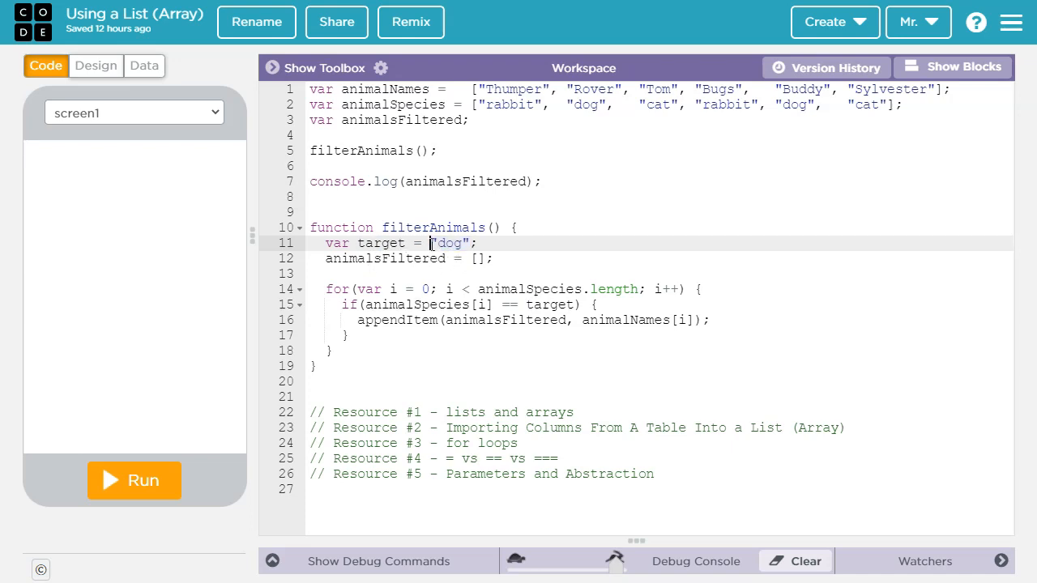
double_click(448, 244)
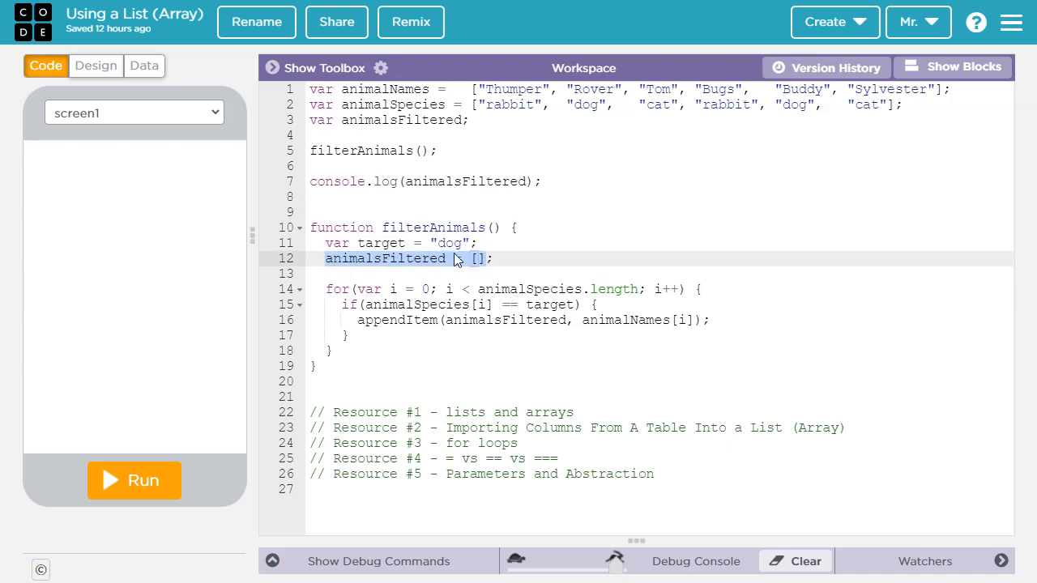
type("=")
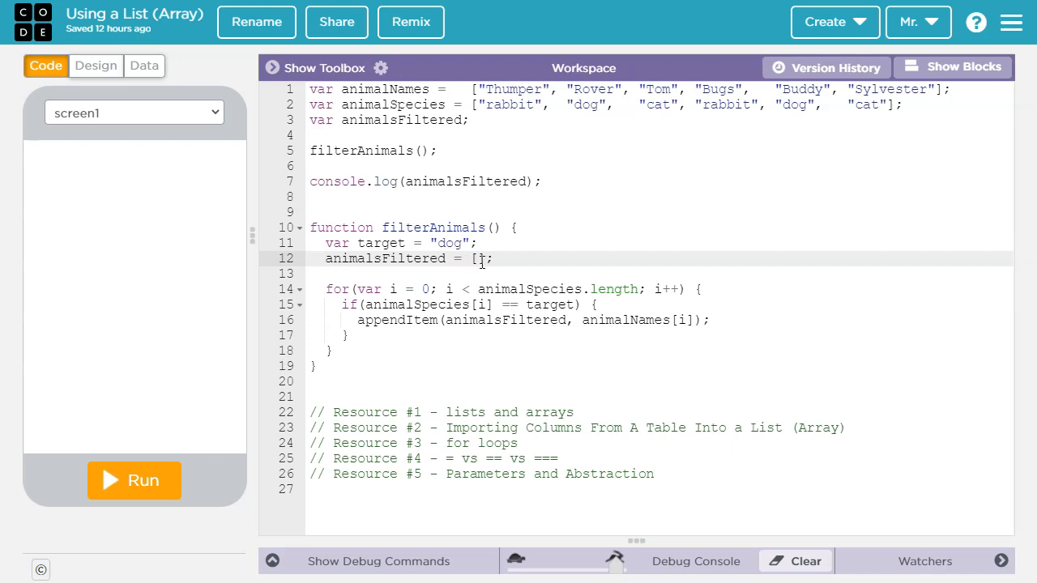
mouse_move(343, 226)
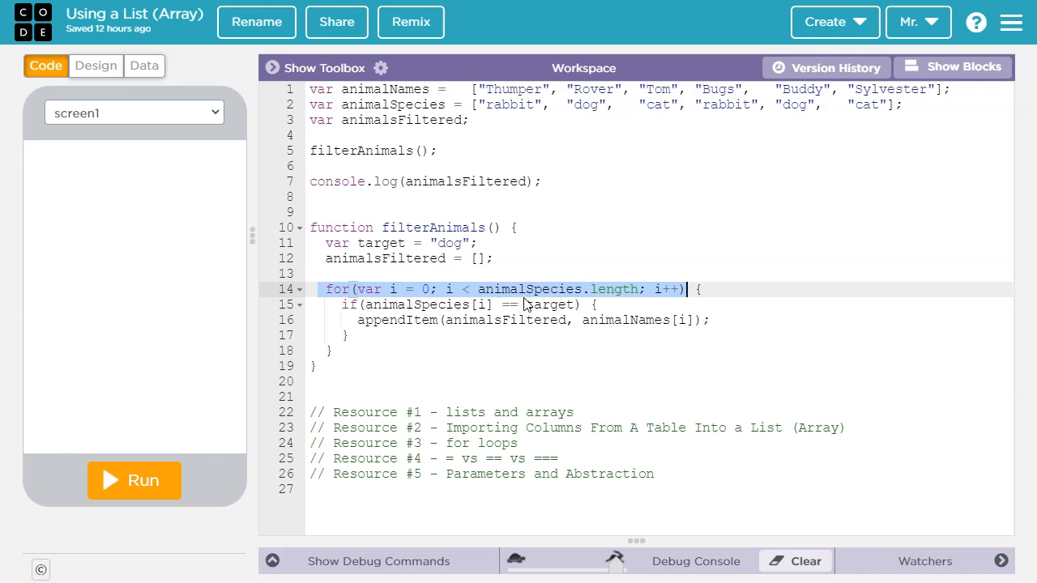
Select across the loop lines and type 'i' into the index code.
left_click(447, 289)
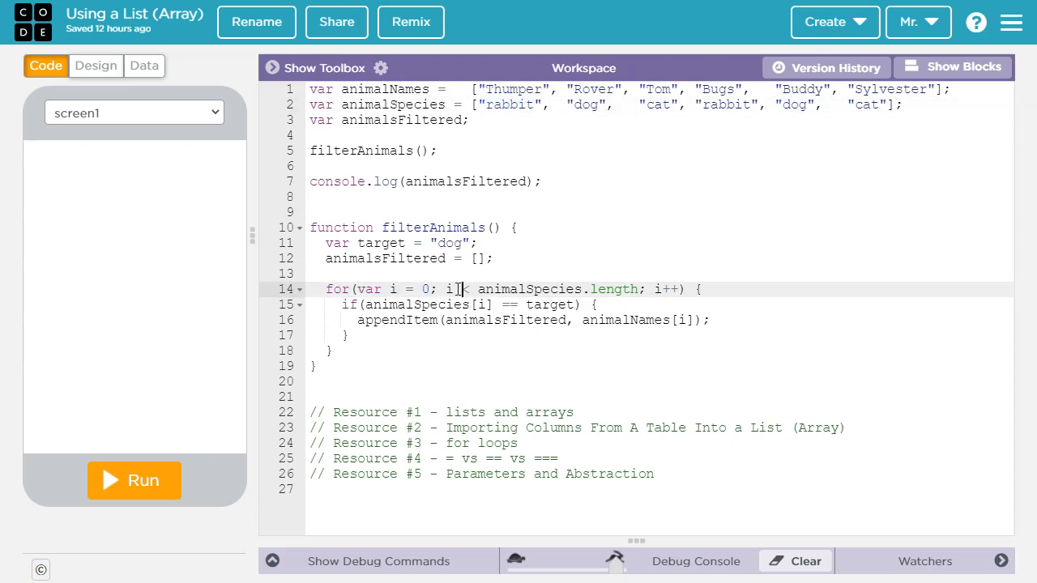
left_click_drag(444, 289, 624, 289)
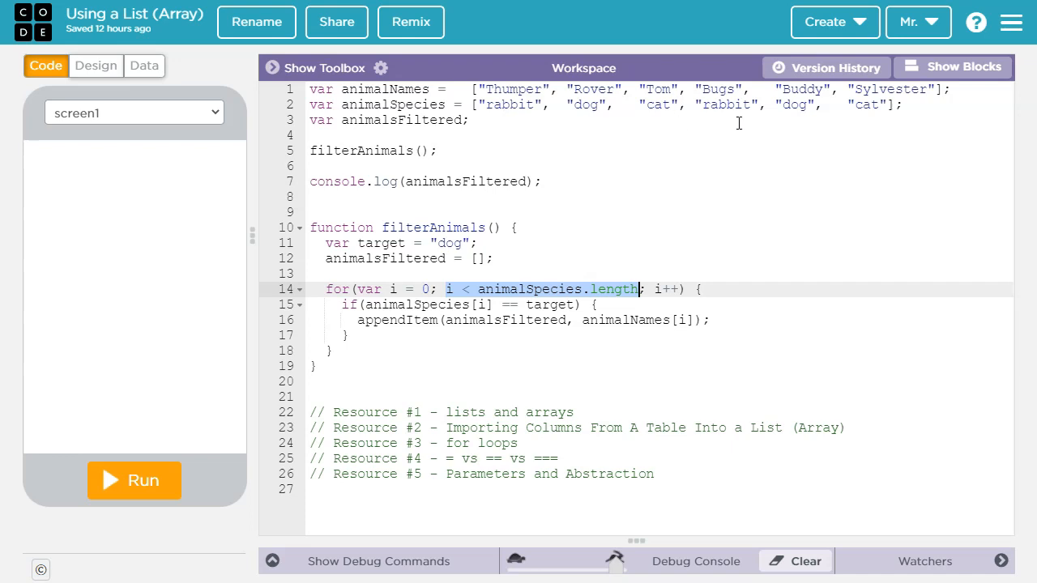
mouse_move(472, 279)
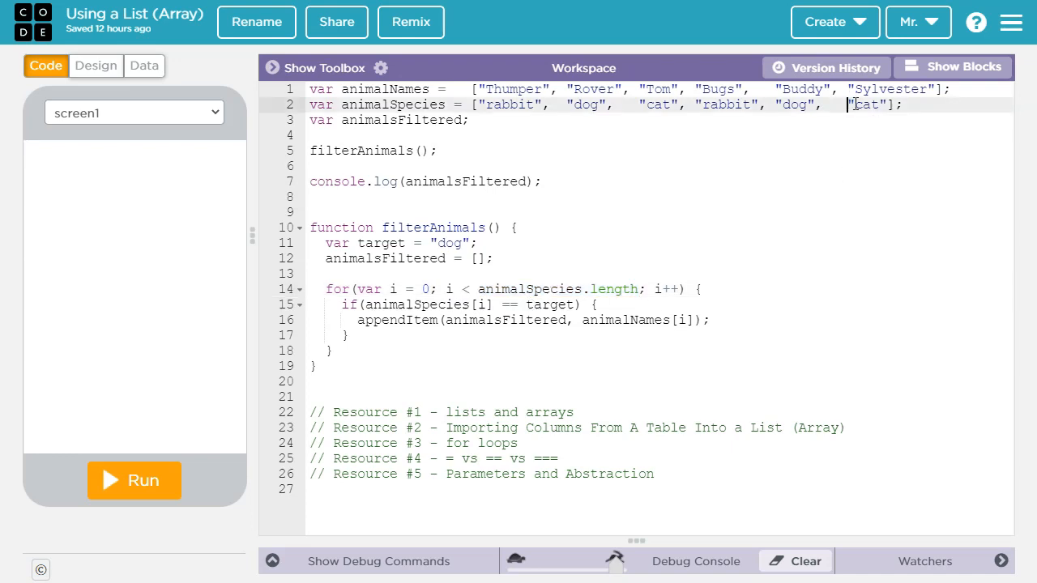
double_click(866, 105)
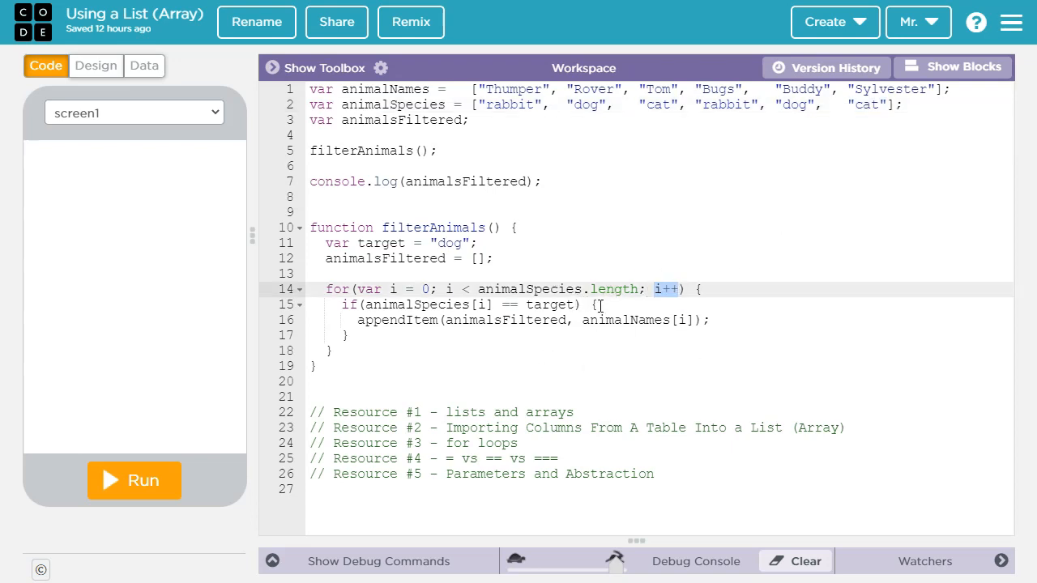
mouse_move(686, 296)
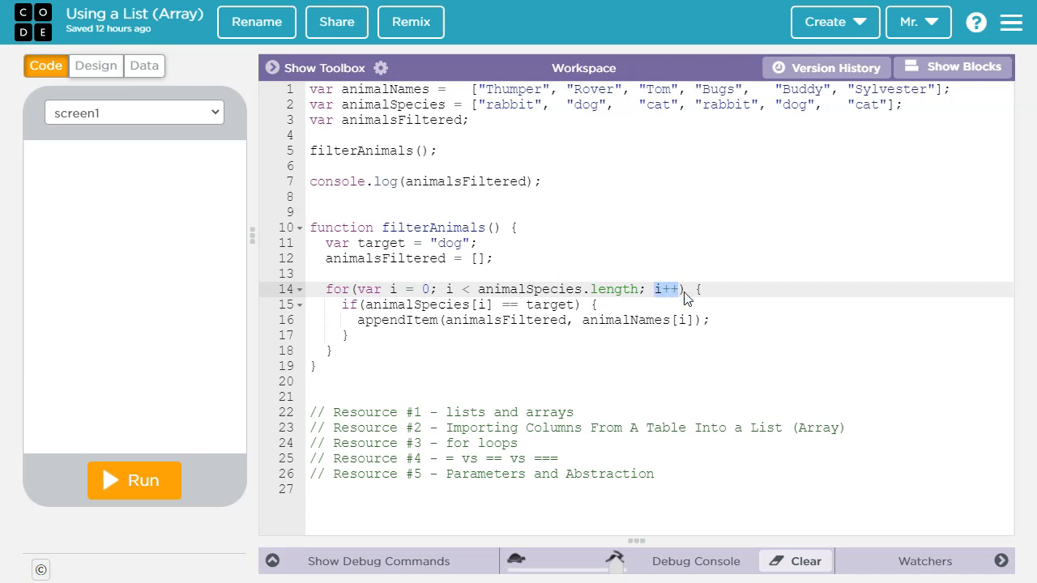
left_click(701, 289)
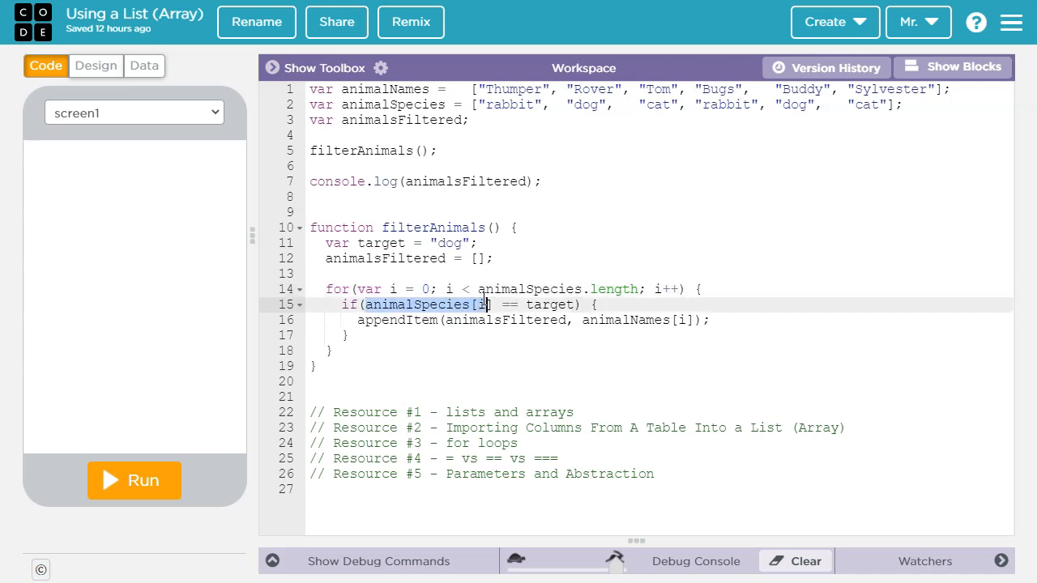
type("i")
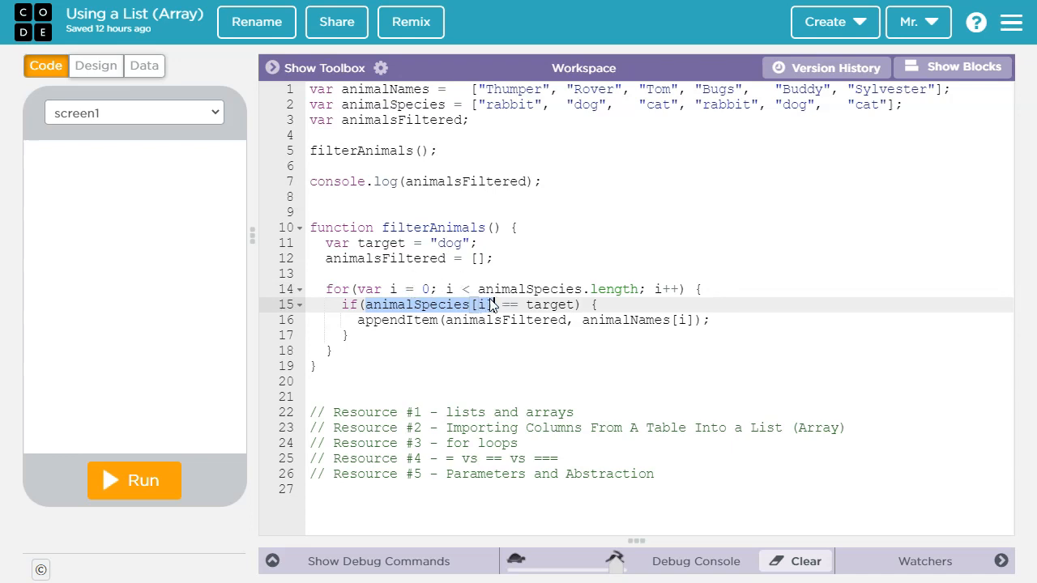
left_click(480, 304)
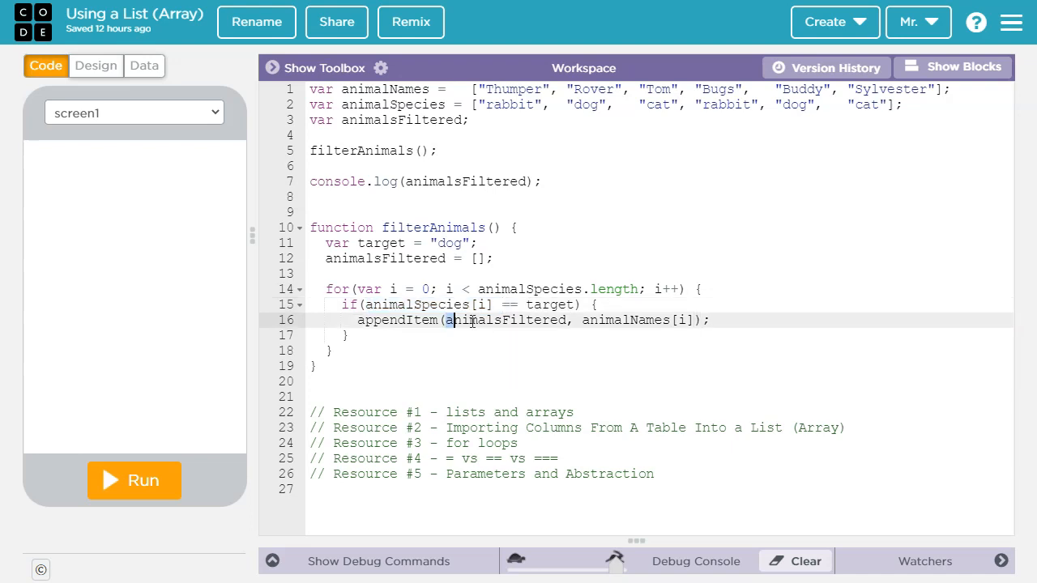
double_click(505, 320)
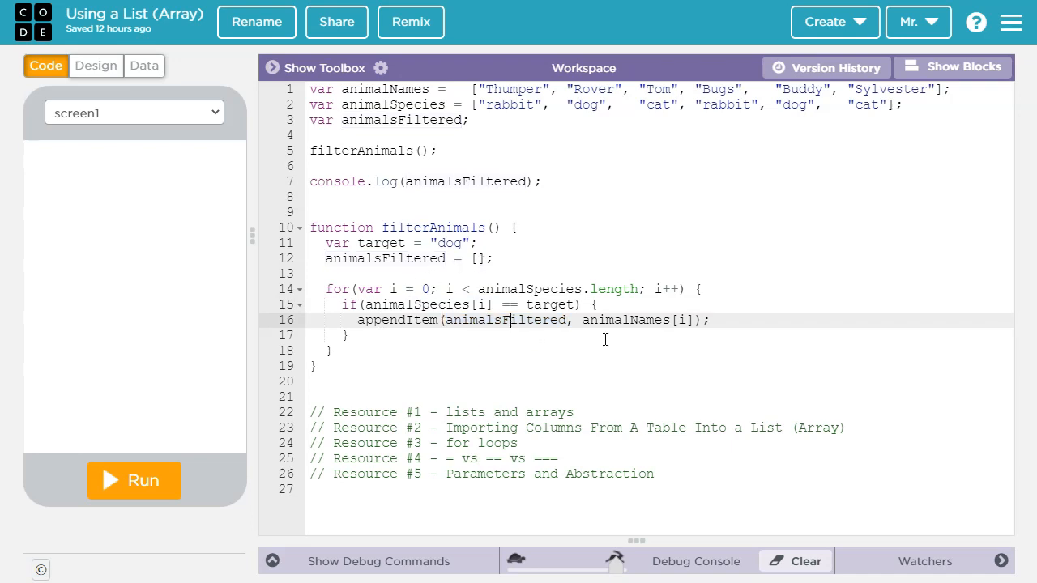
Highlight animalNames[i] in the append line, then Rover and Buddy in the names list.
double_click(621, 320)
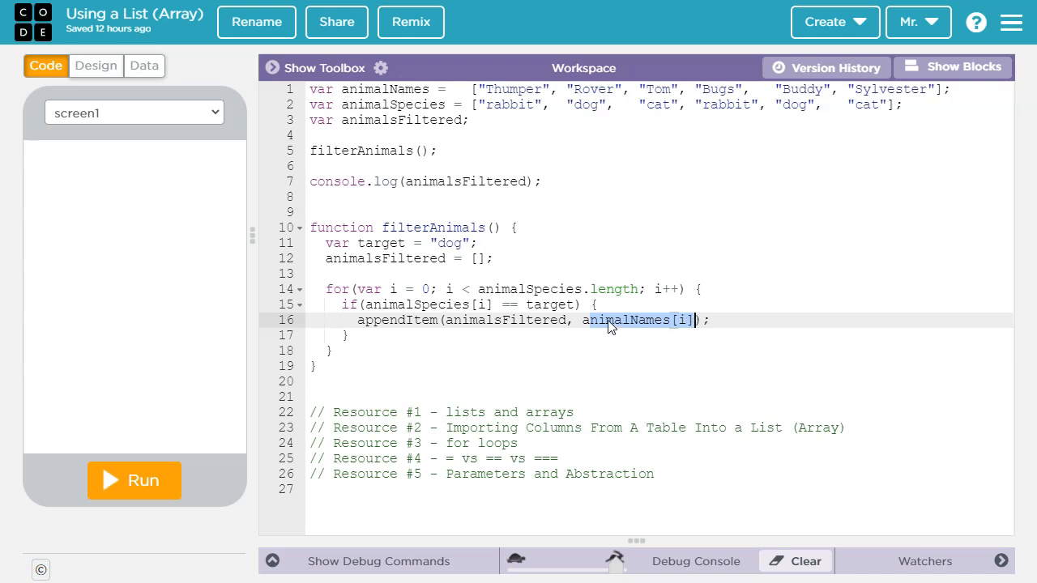
mouse_move(488, 304)
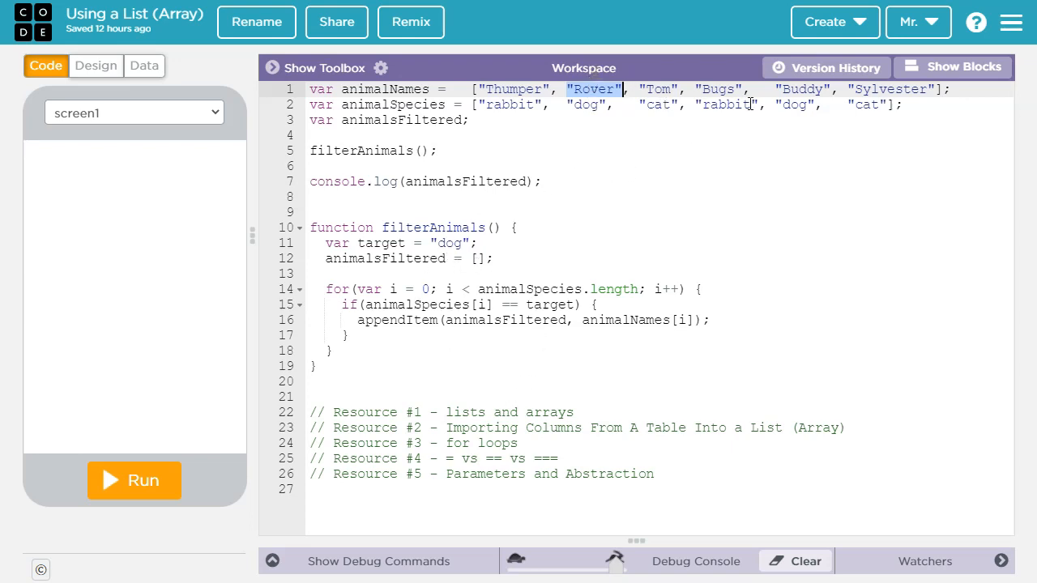
double_click(797, 104)
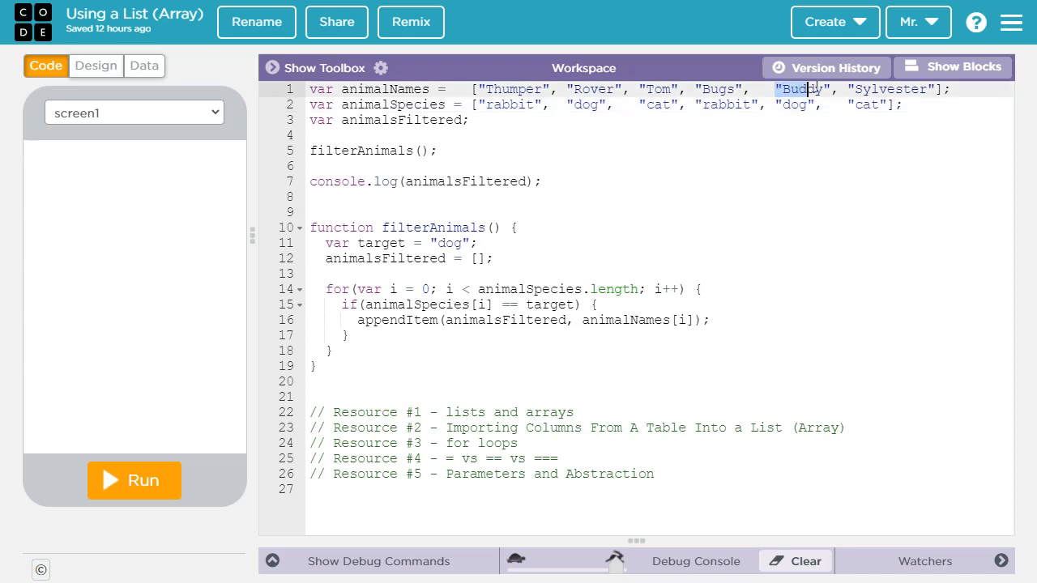
double_click(801, 89)
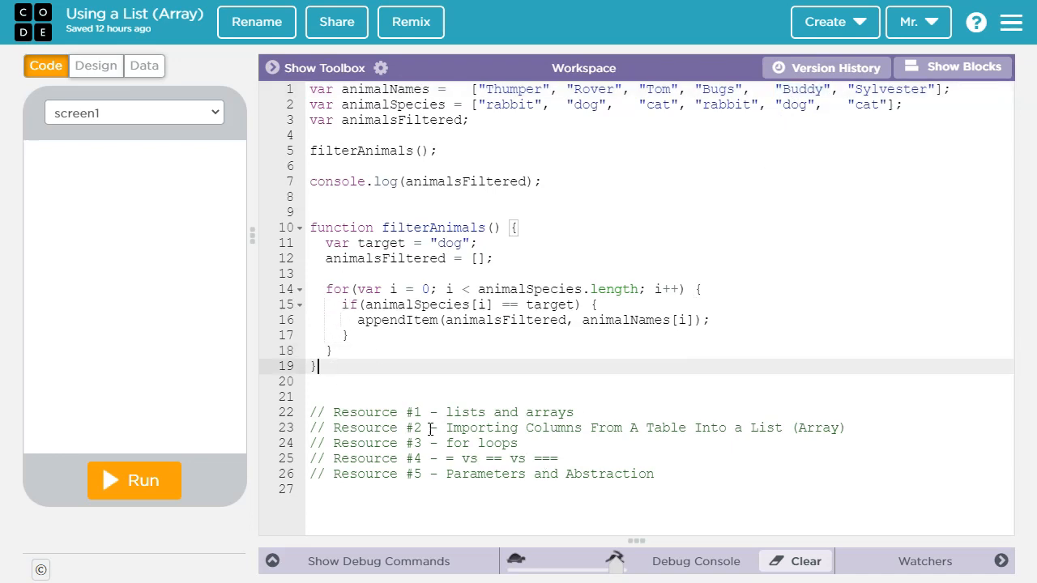
Run the program to log ["Rover", "Buddy"] and collapse the debug area.
left_click(330, 158)
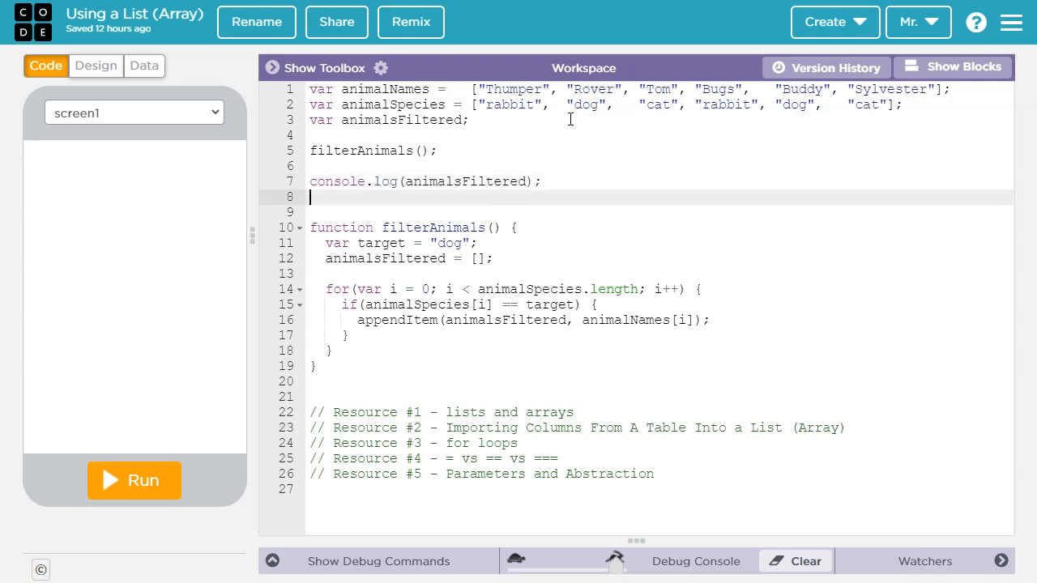
double_click(594, 89)
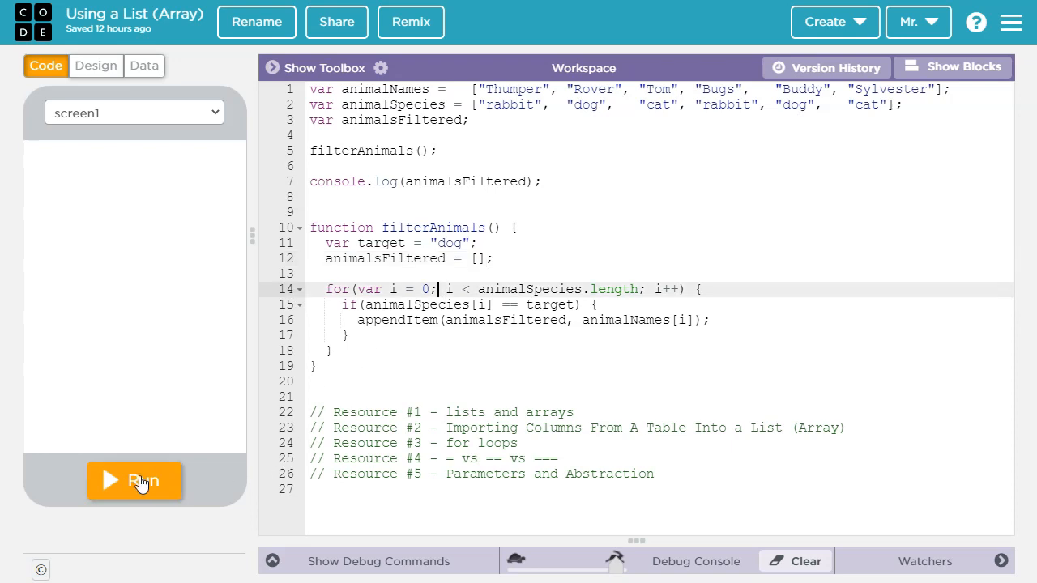
left_click(134, 481)
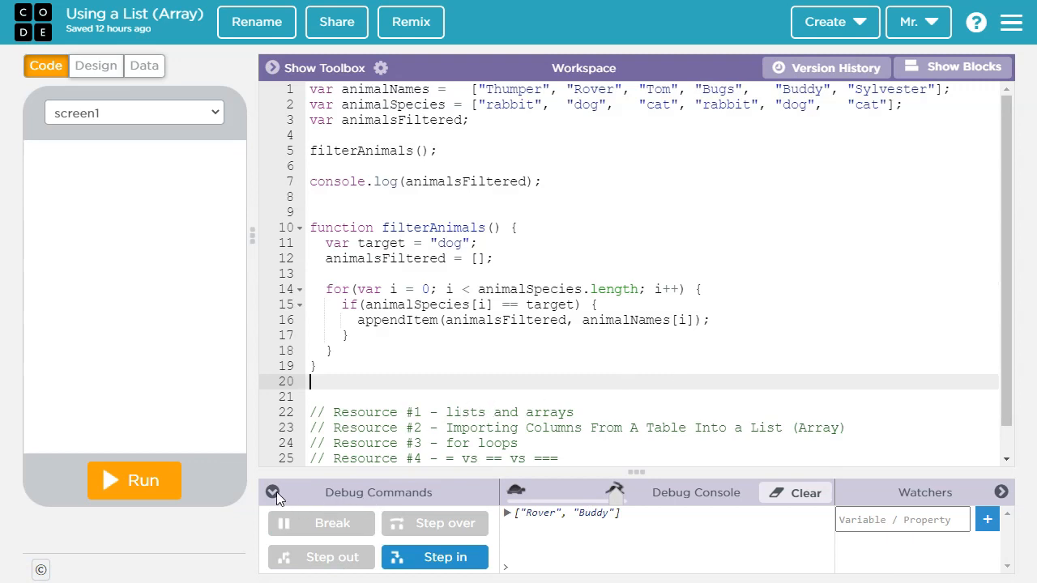
left_click(273, 493)
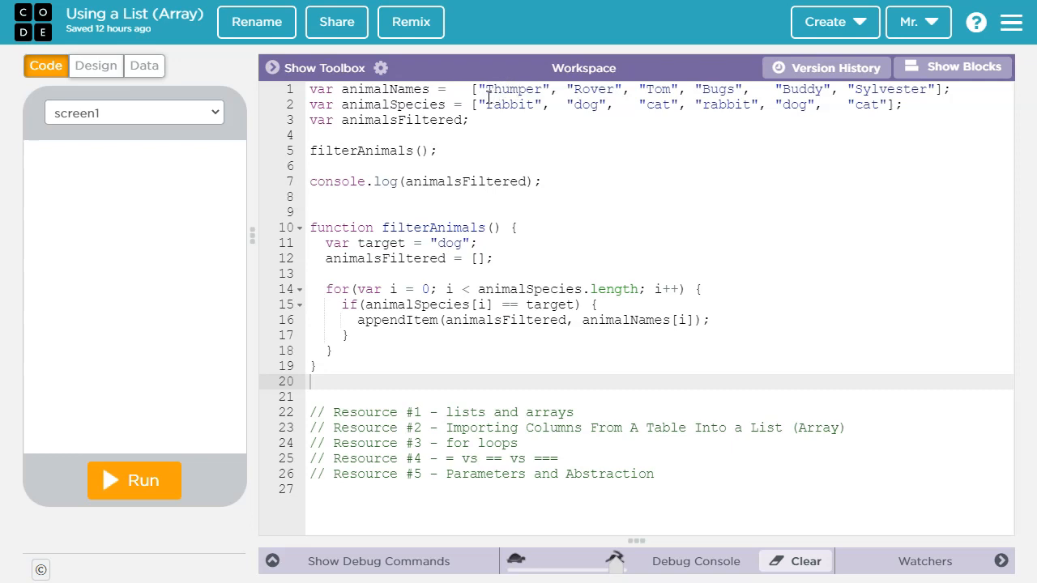
mouse_move(488, 95)
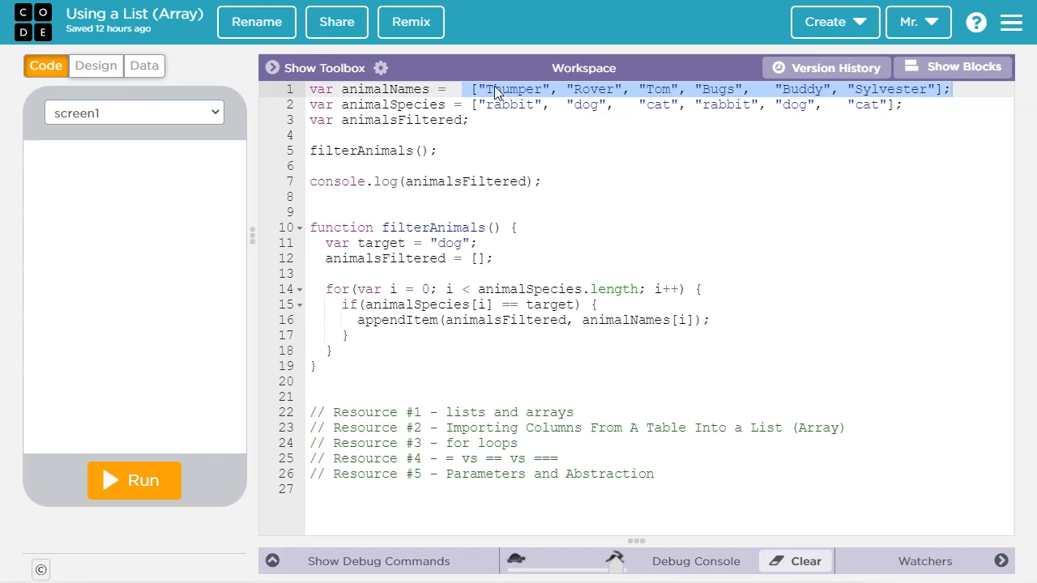
left_click(471, 120)
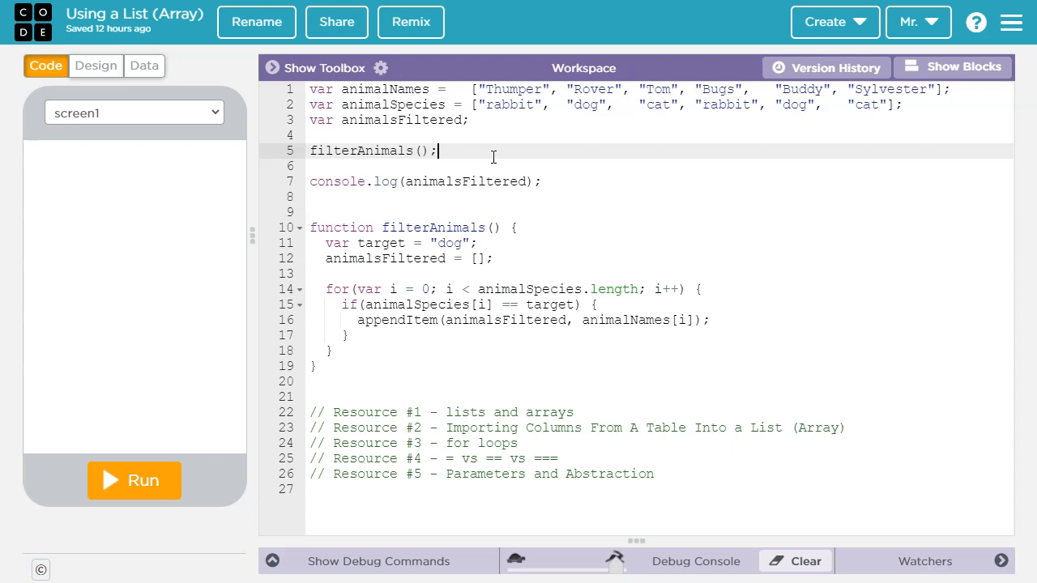
Type the comment '// Resource #6 - Take Data From A Text Box' on line 27.
type("// Resource #6 - Take Data From A Text Box")
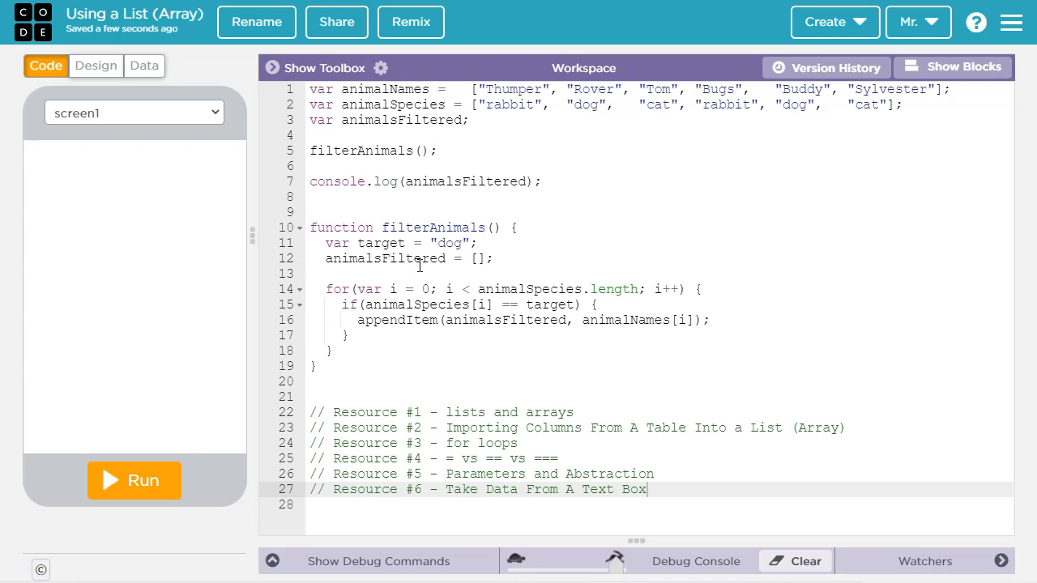
mouse_move(545, 308)
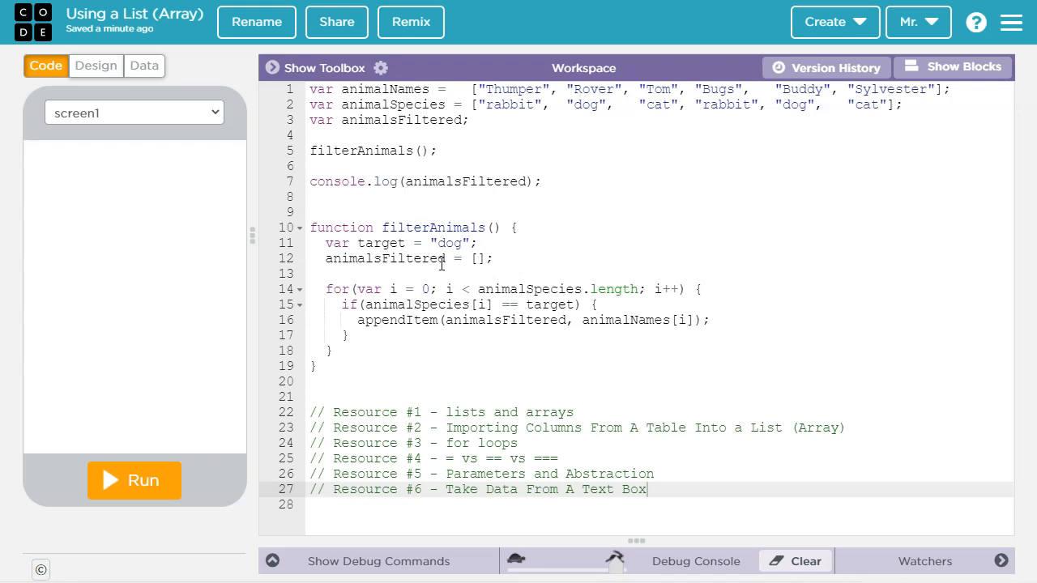
mouse_move(263, 250)
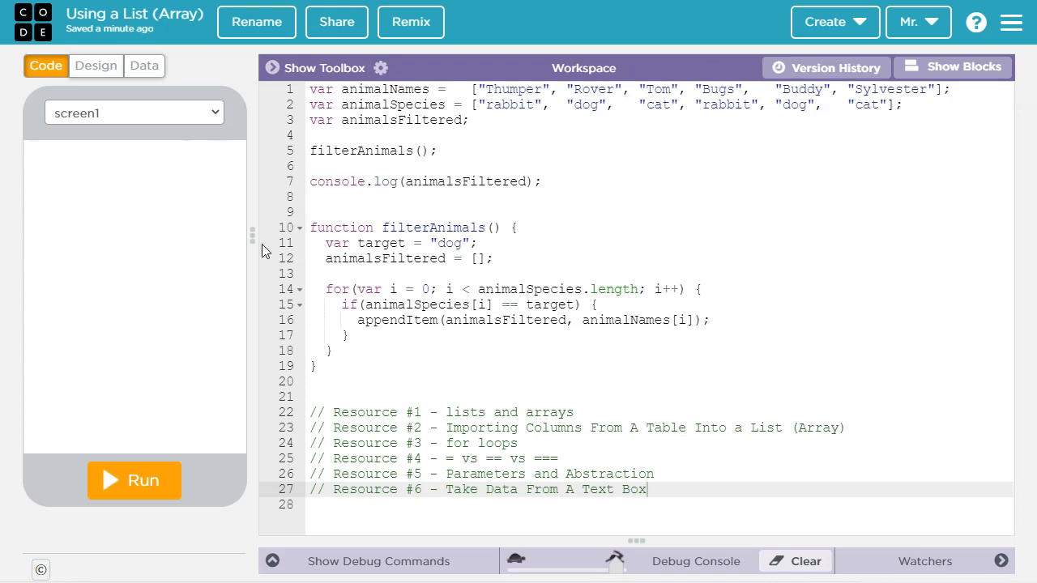